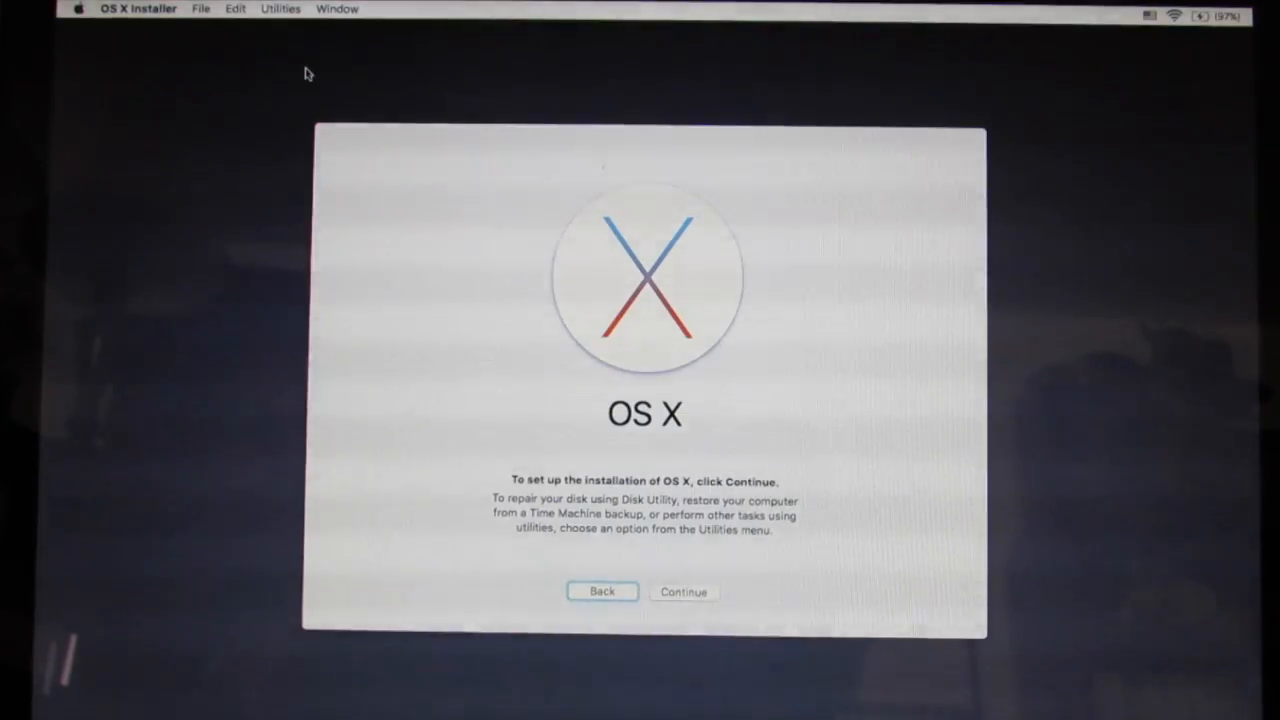
Step: Open the Utilities menu to reach Disk Utility
click(280, 8)
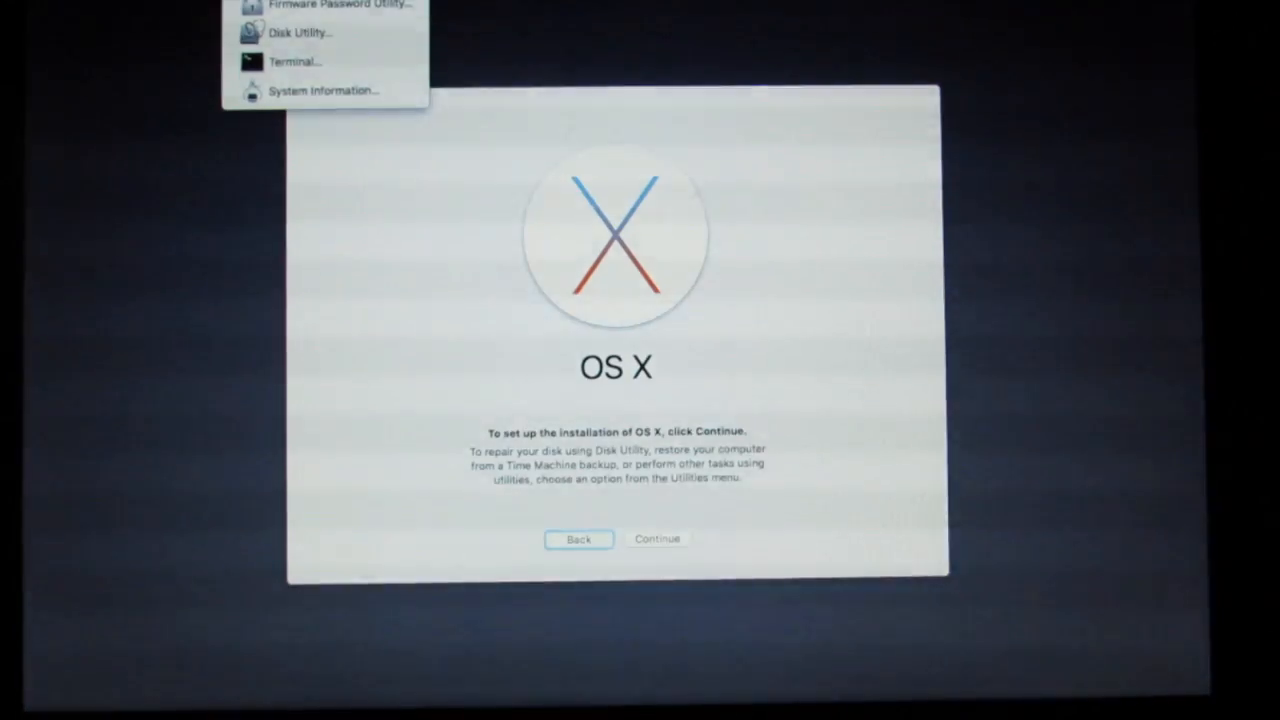
mouse_move(320, 32)
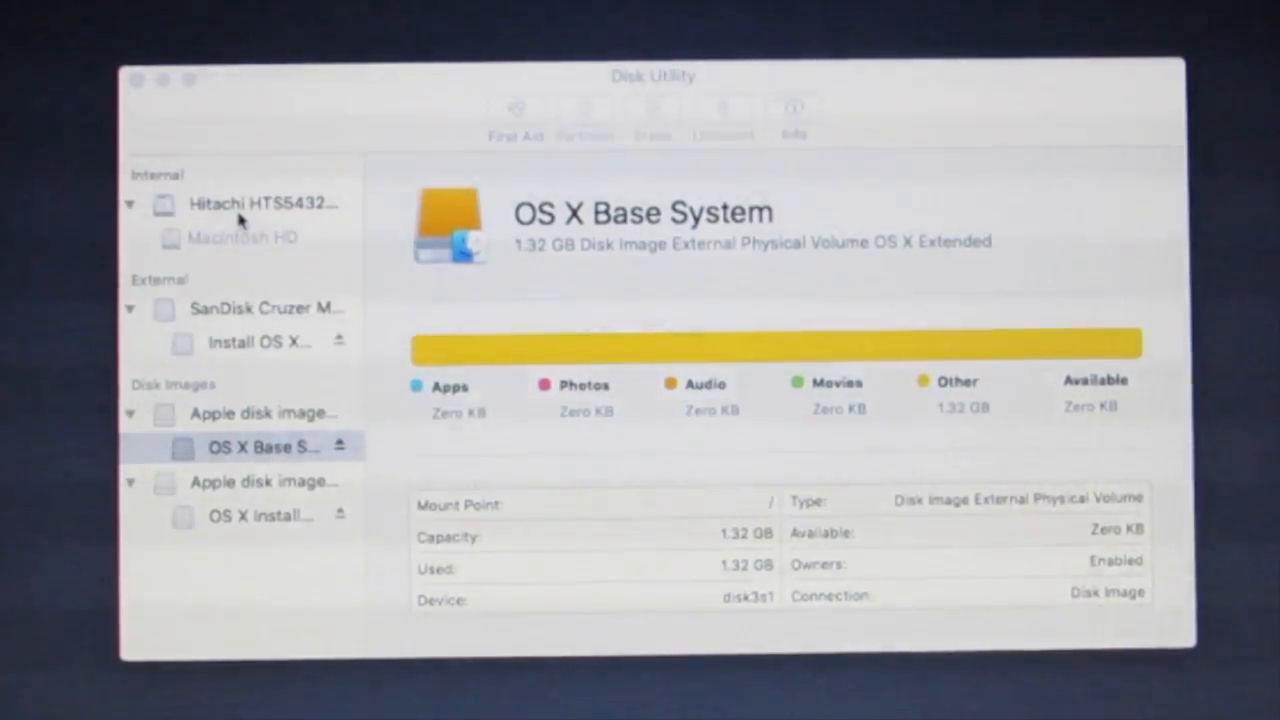
Step: Start an erase of the internal Hitachi disk with OS X Extended (Journaled, Encrypted) format
click(264, 204)
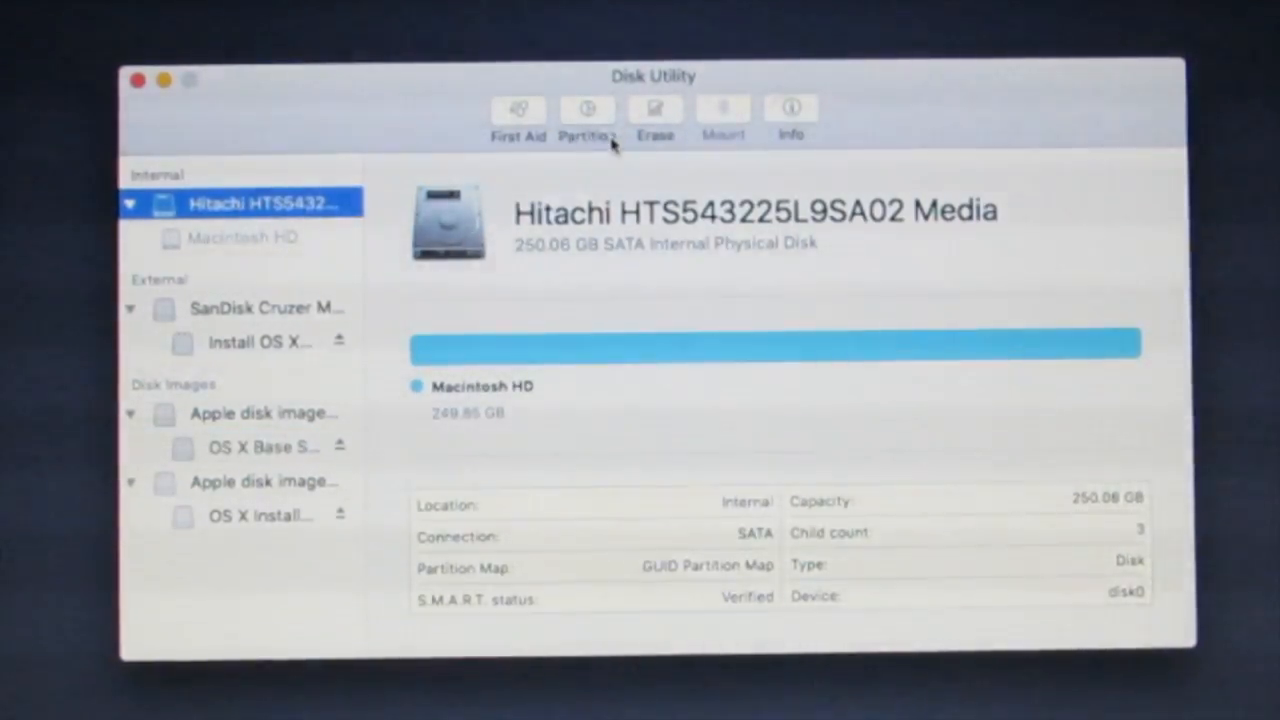
mouse_move(652, 120)
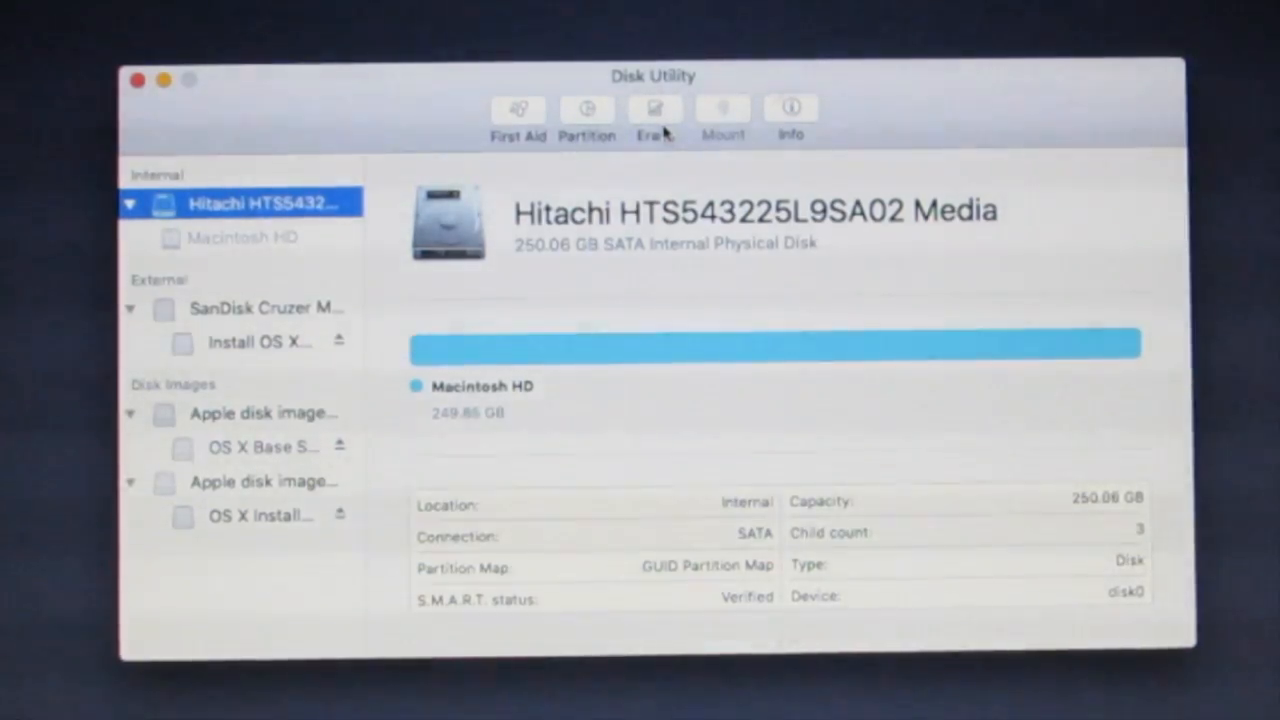
click(652, 108)
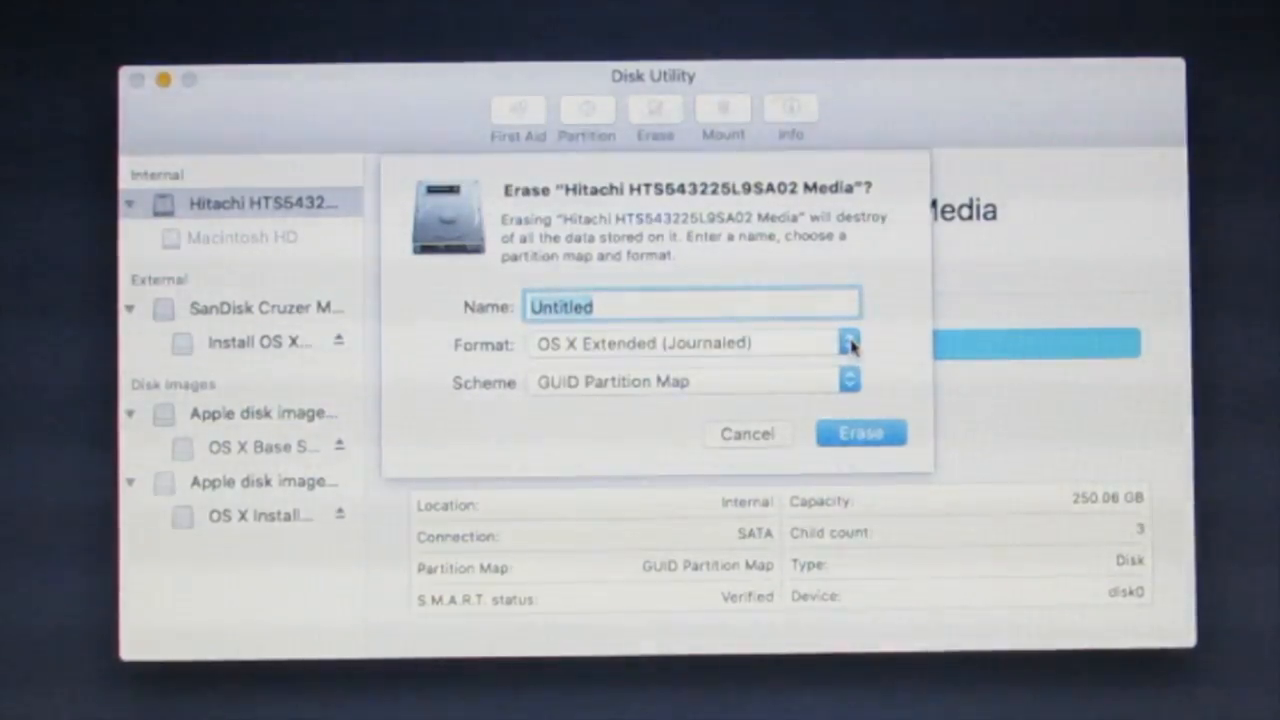
click(848, 344)
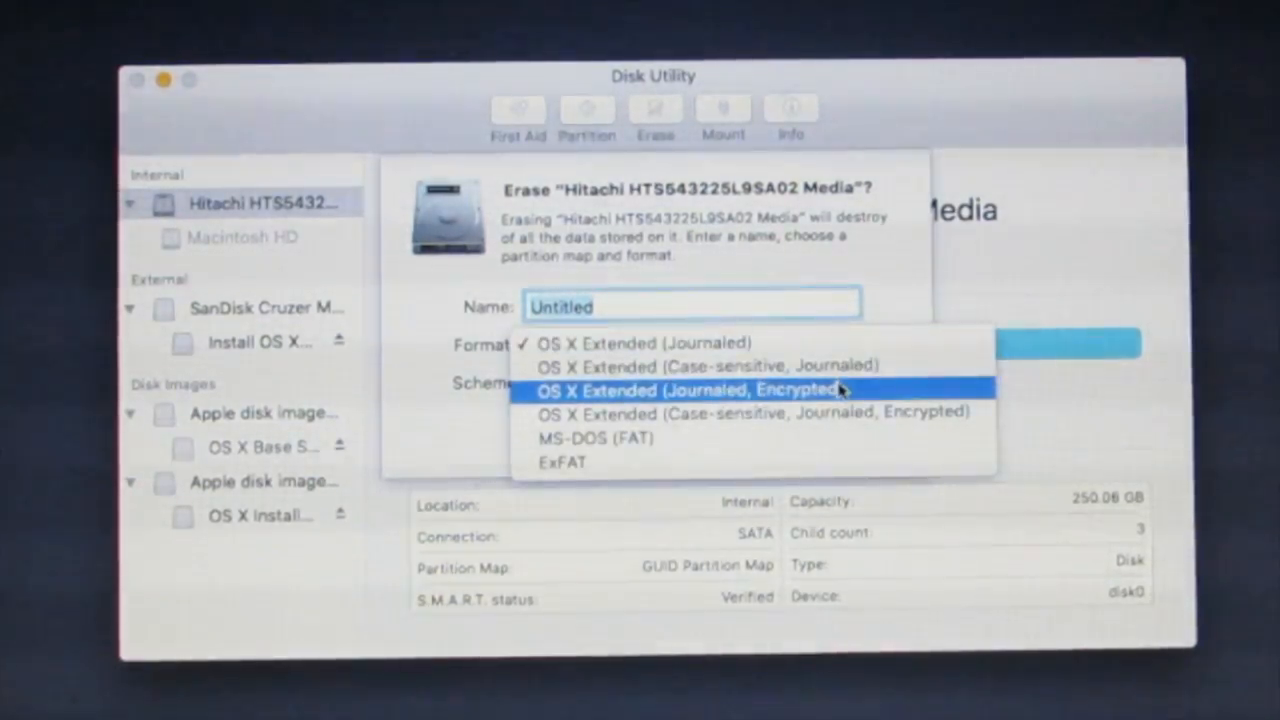
click(688, 388)
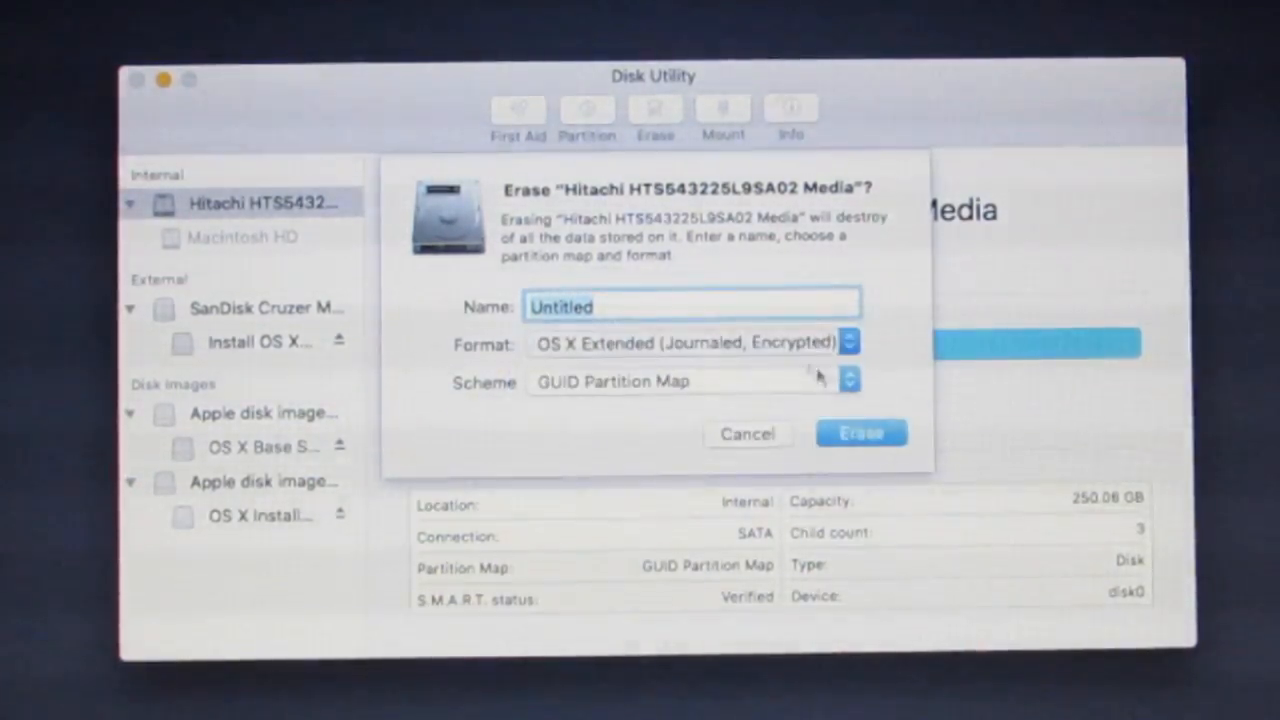
Step: Enter and verify the encryption password with the hint 'I'll never tell.' and confirm it
click(860, 432)
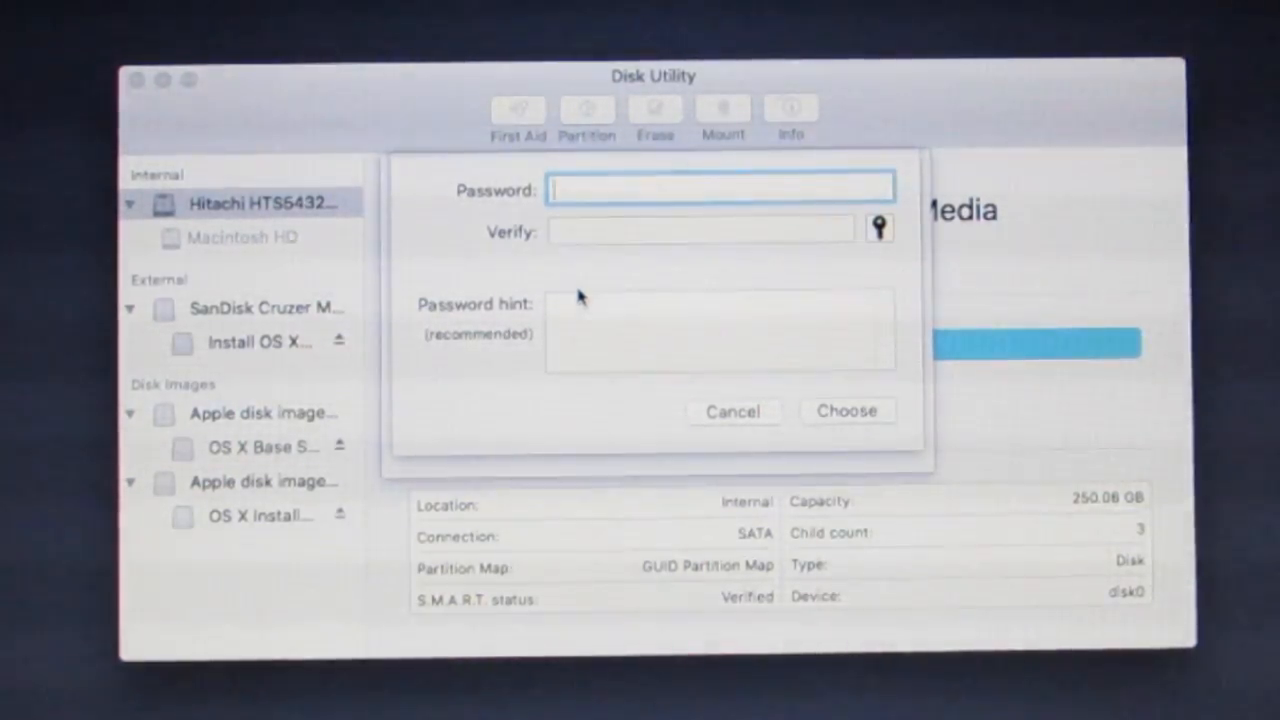
text(•)
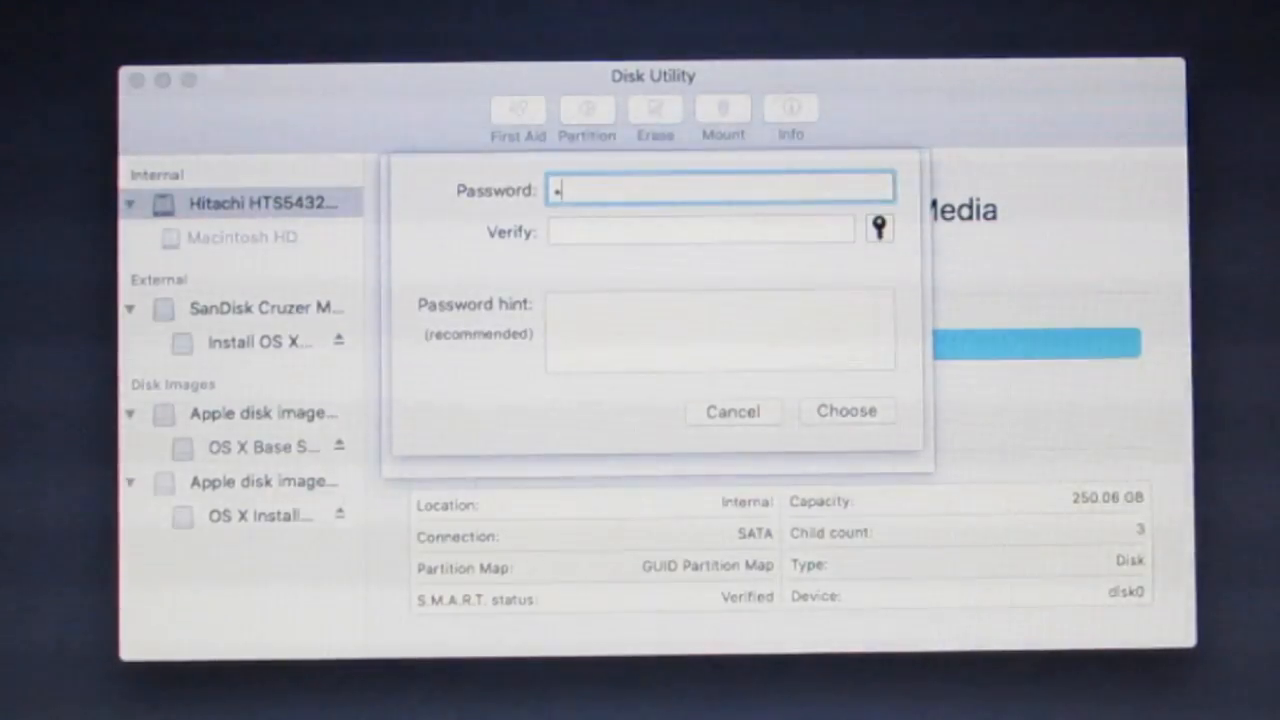
text(password)
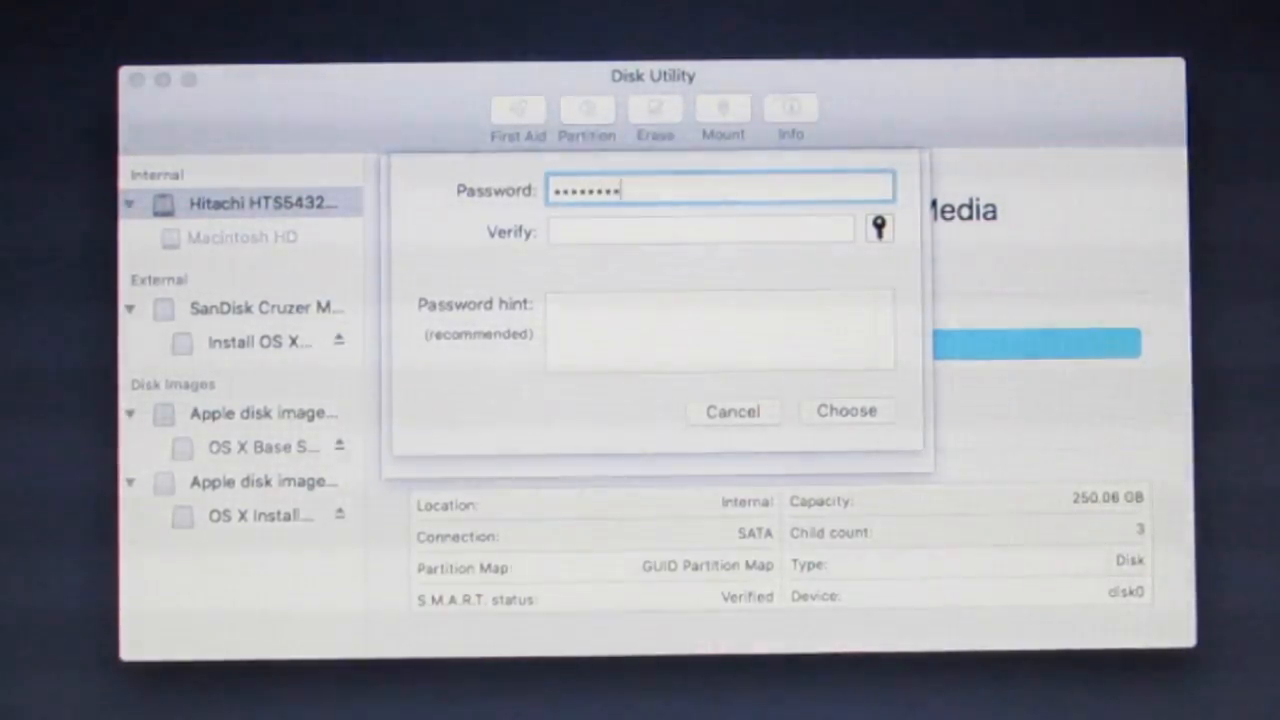
click(700, 228)
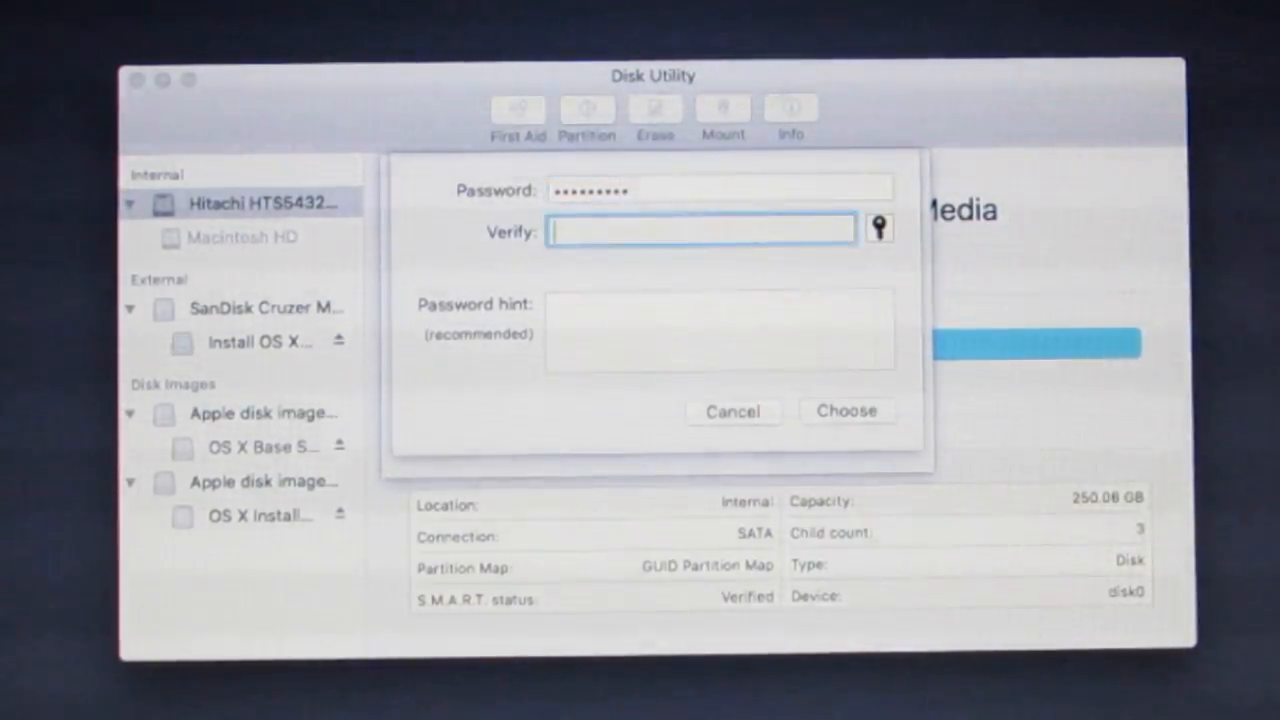
text(•)
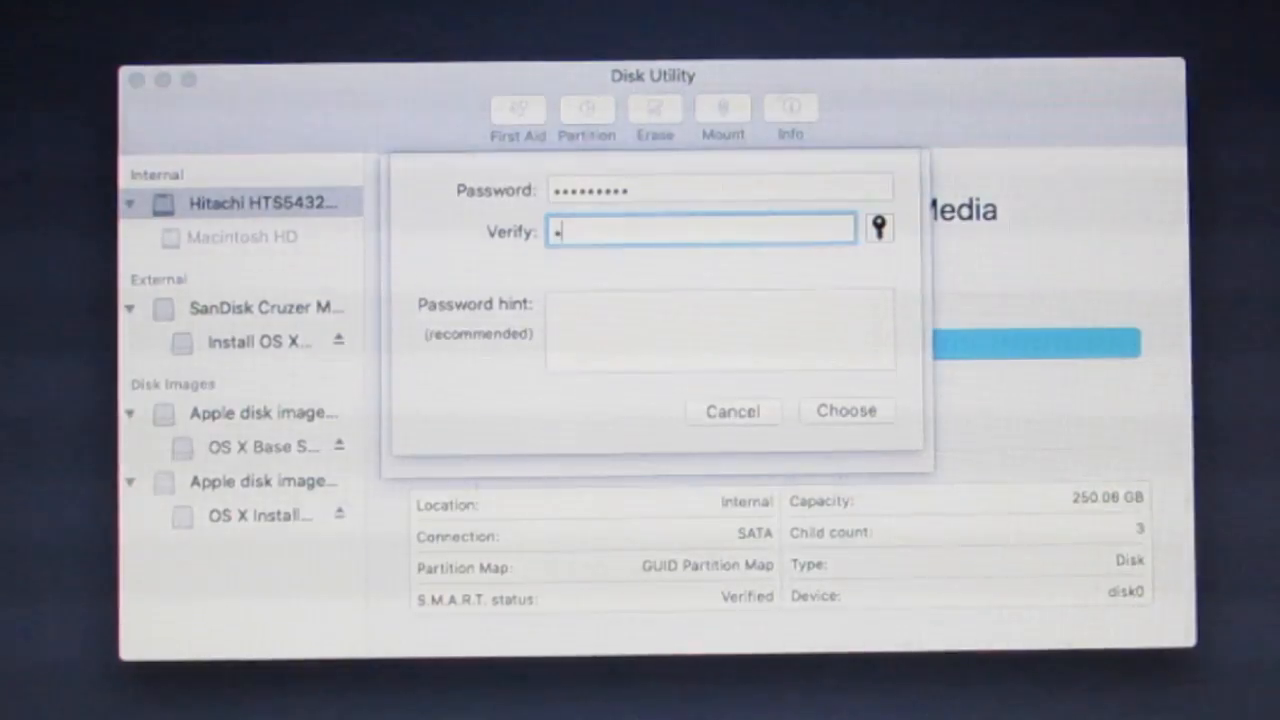
text(••••)
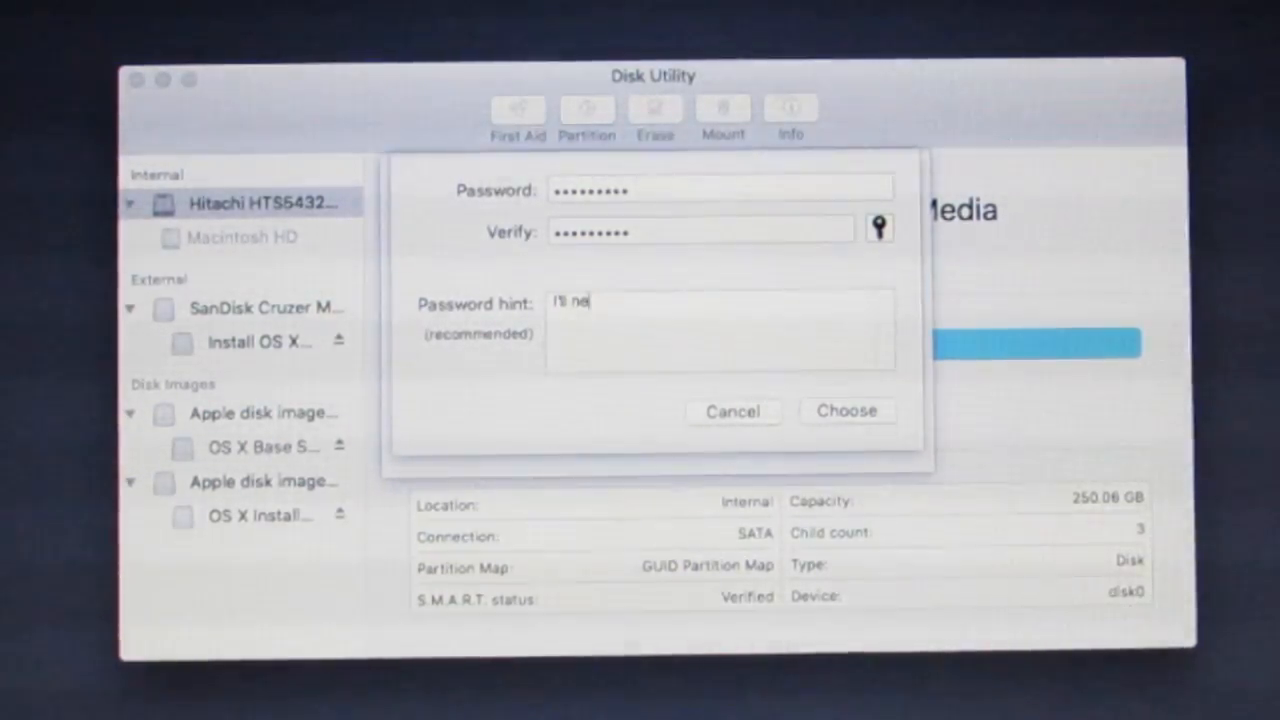
text(never t)
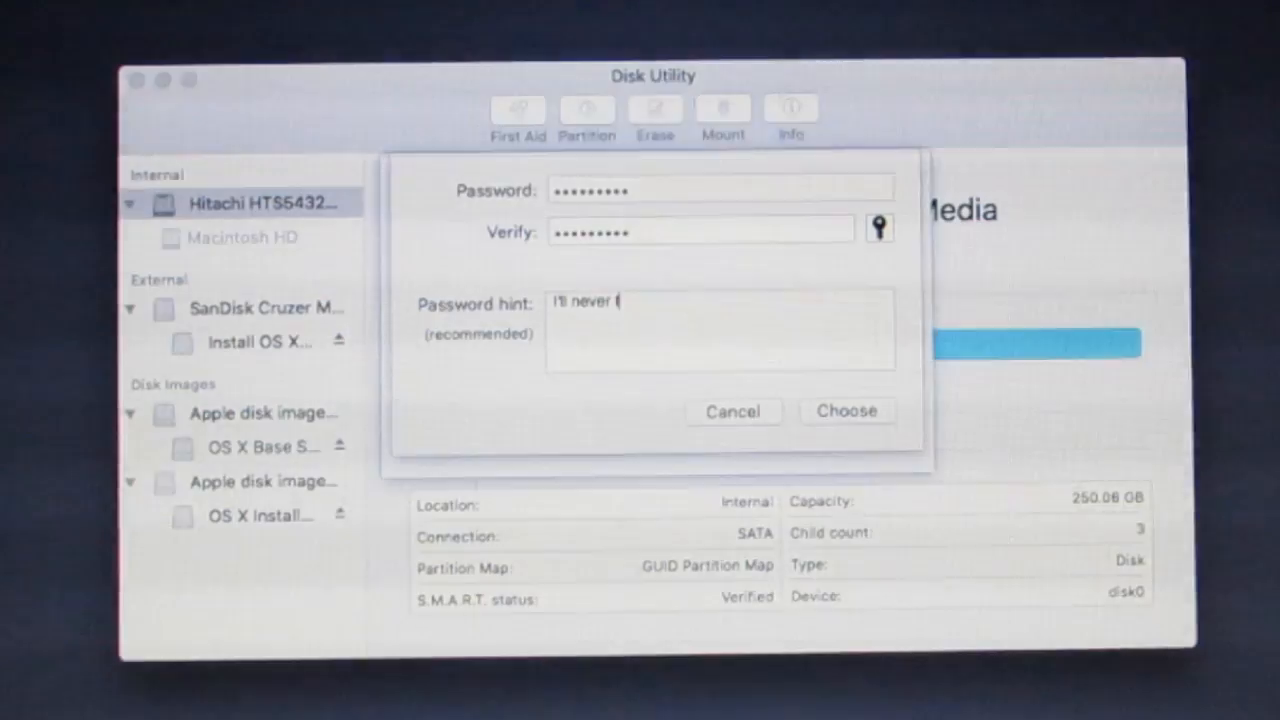
text(ll.)
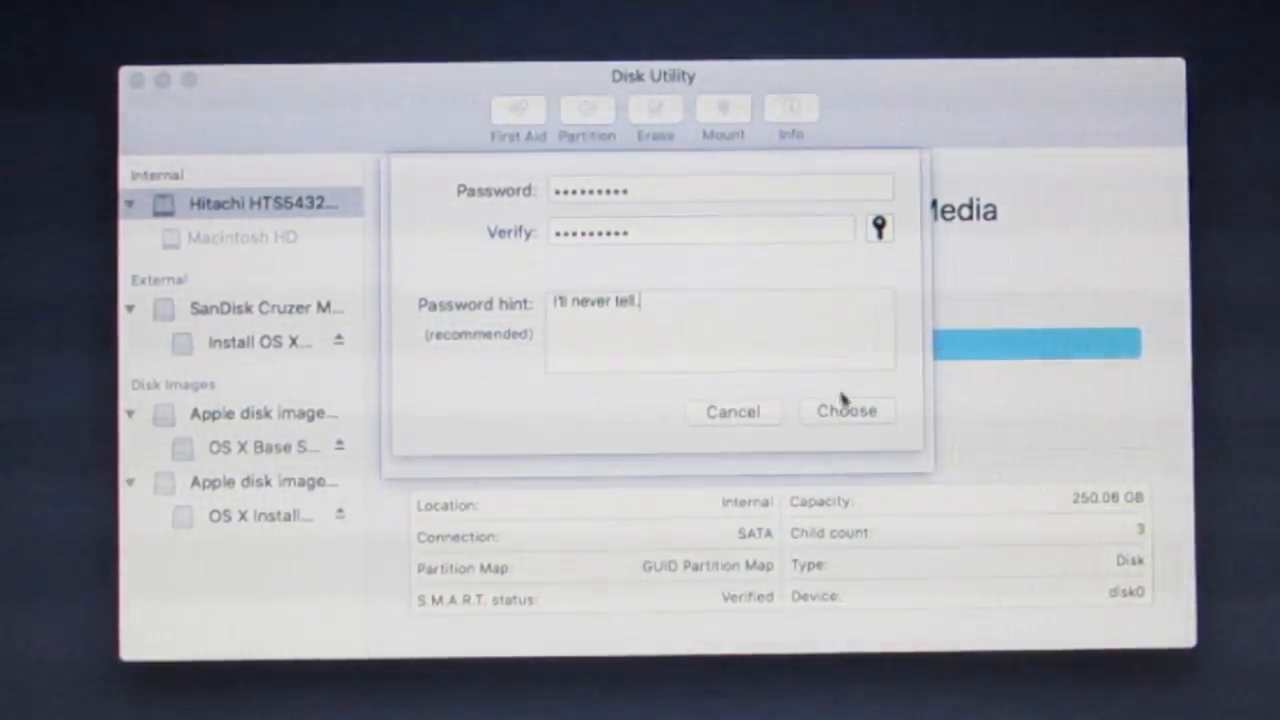
click(846, 412)
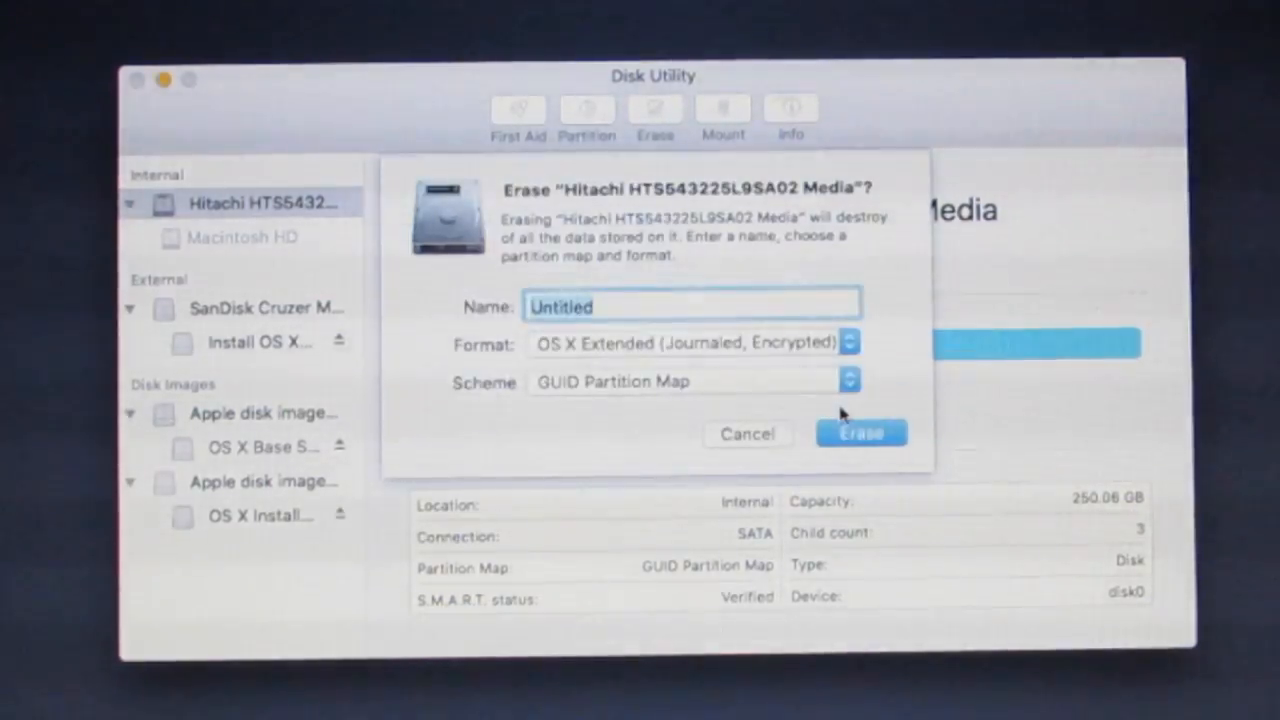
mouse_move(964, 120)
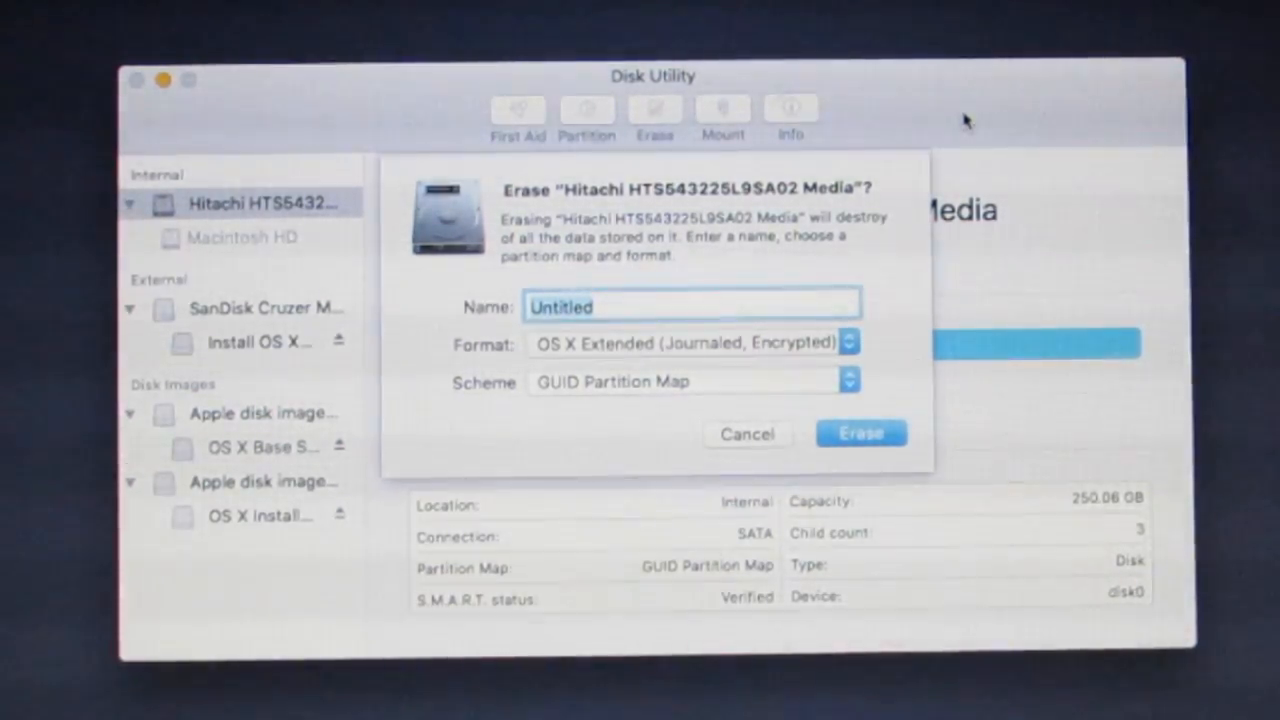
Step: Name the new encrypted volume 'mac', keeping the GUID Partition Map
text(p)
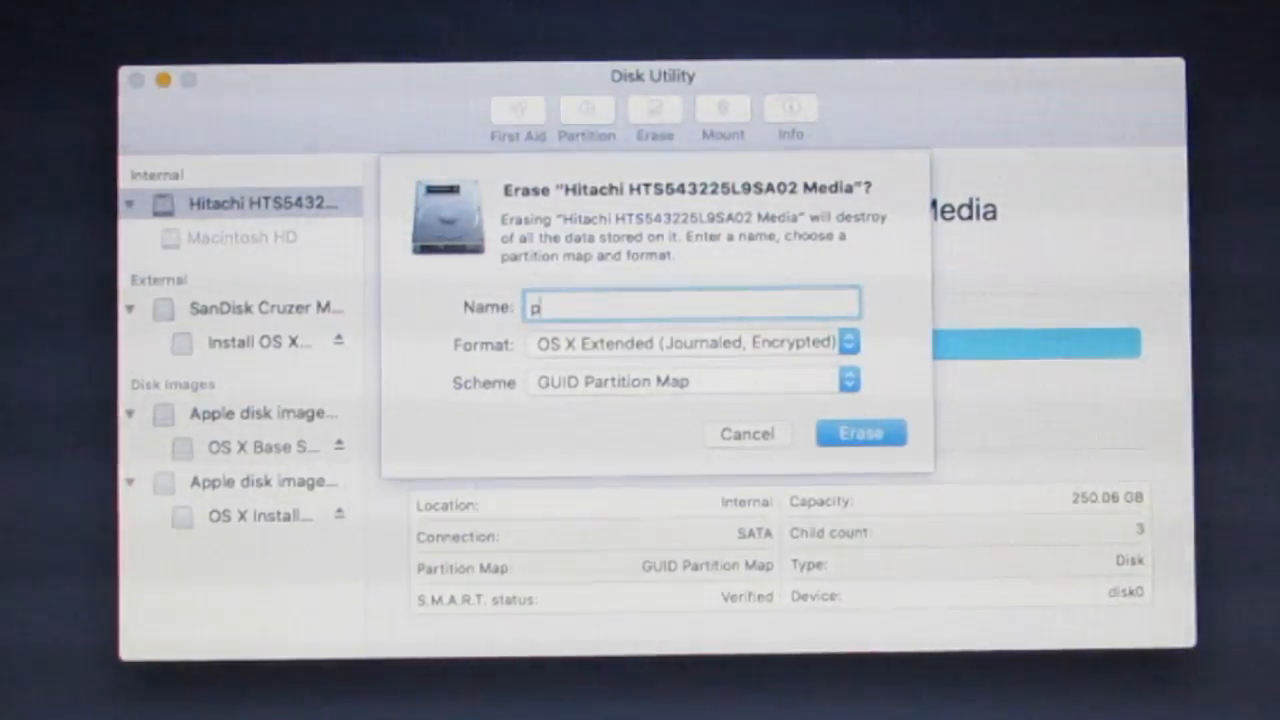
key(Backspace)
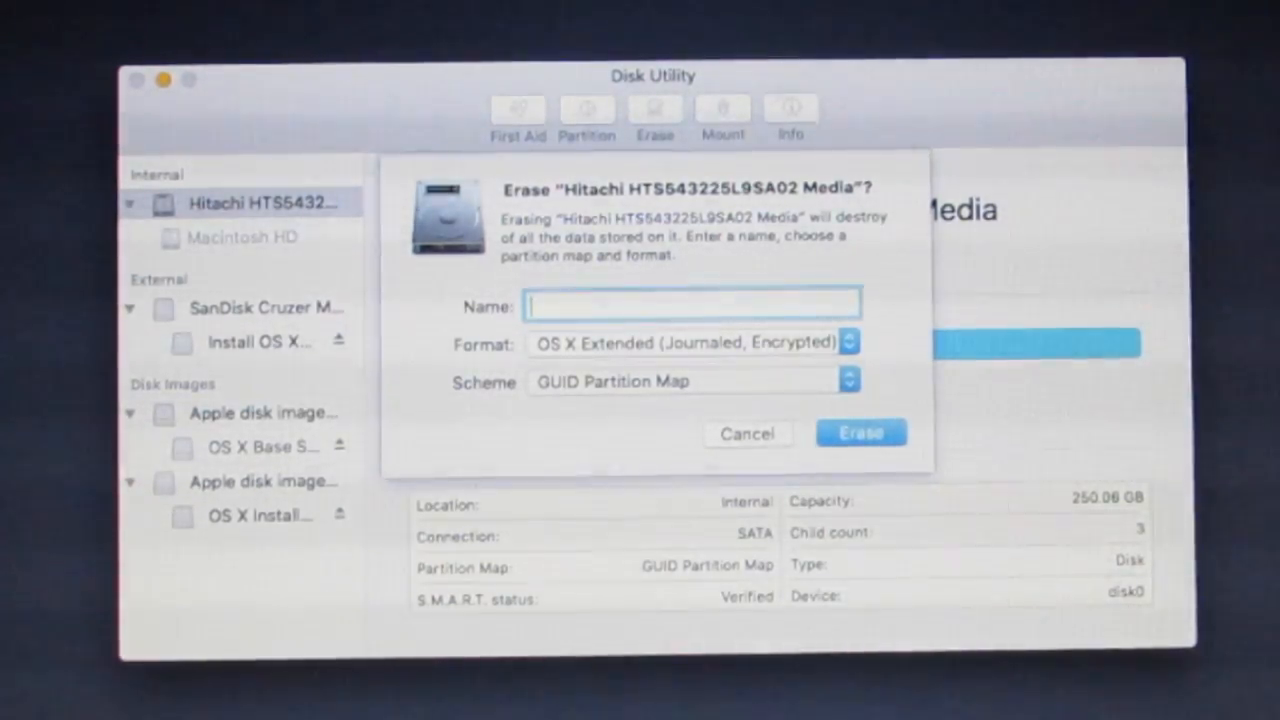
text(ma)
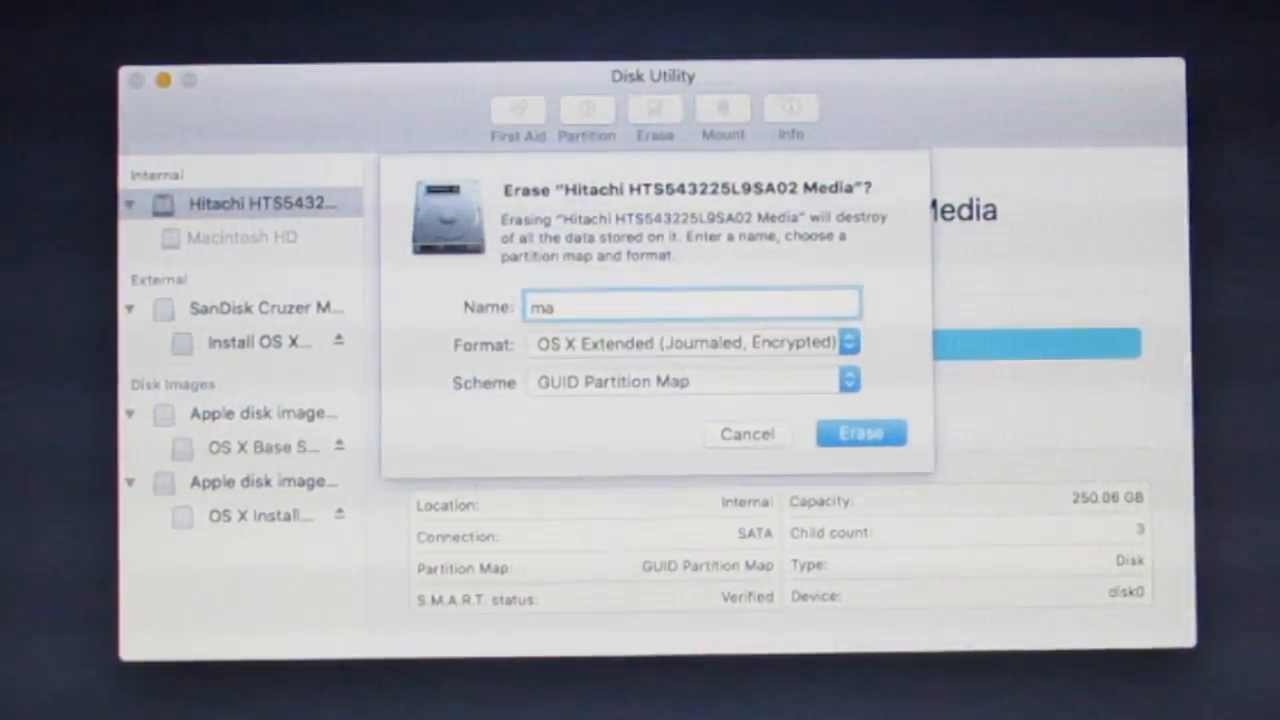
text(c)
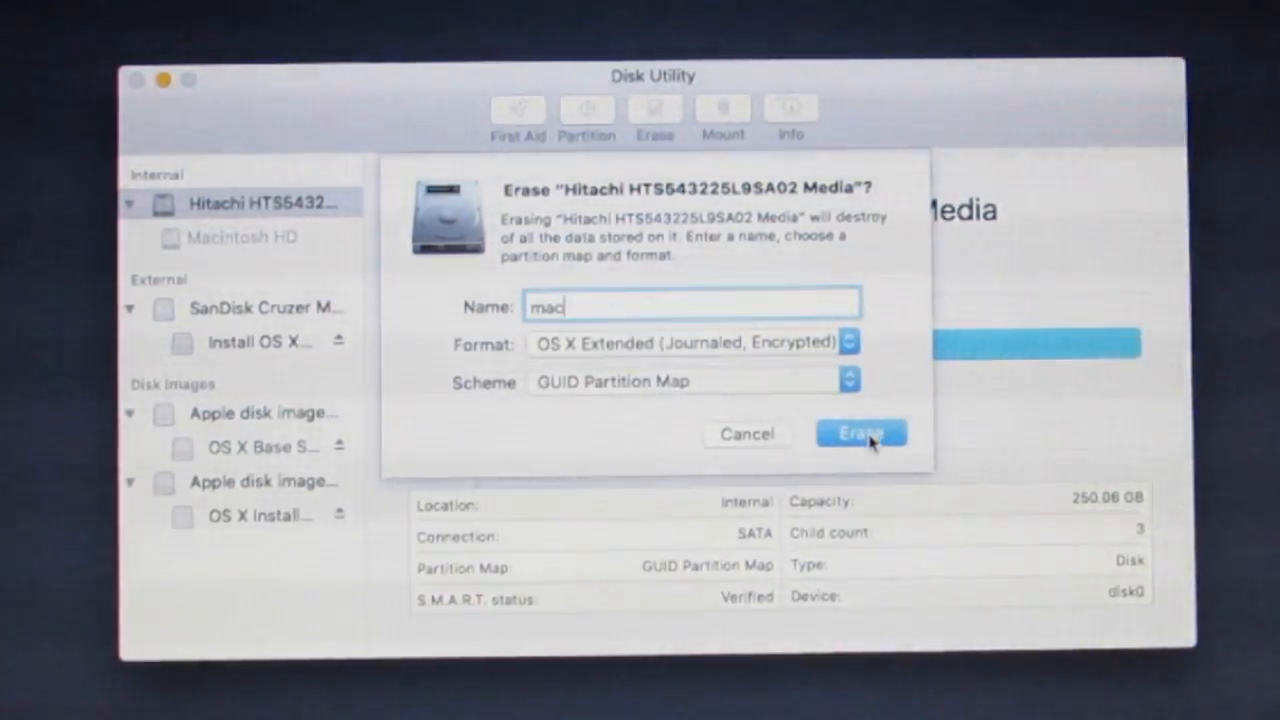
Step: Erase the disk into the mac volume and dismiss the completed erase report
click(860, 432)
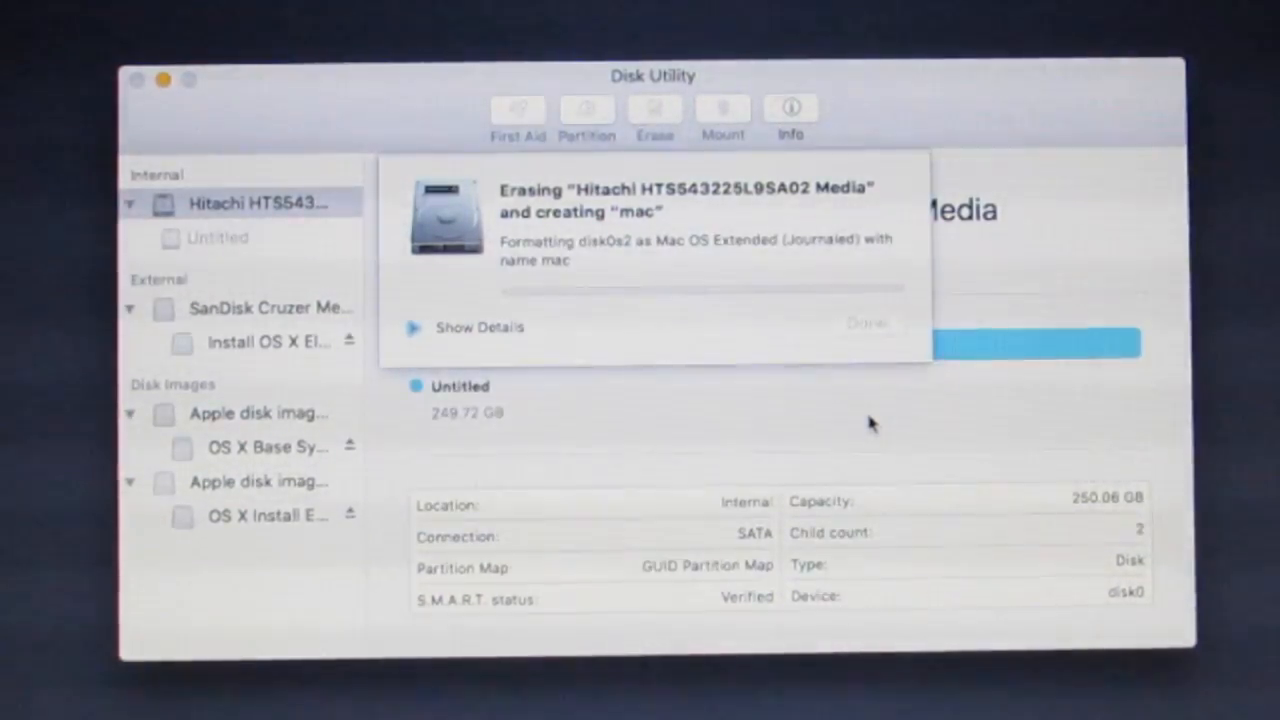
mouse_move(870, 424)
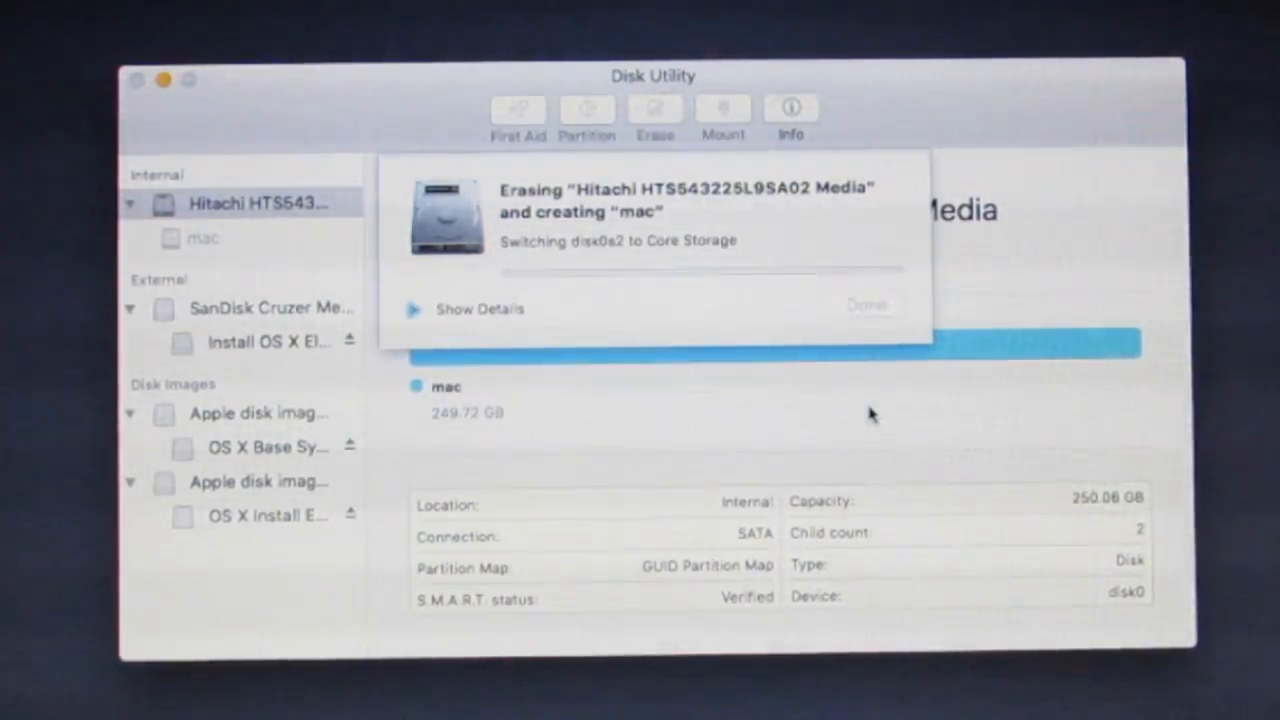
mouse_move(840, 398)
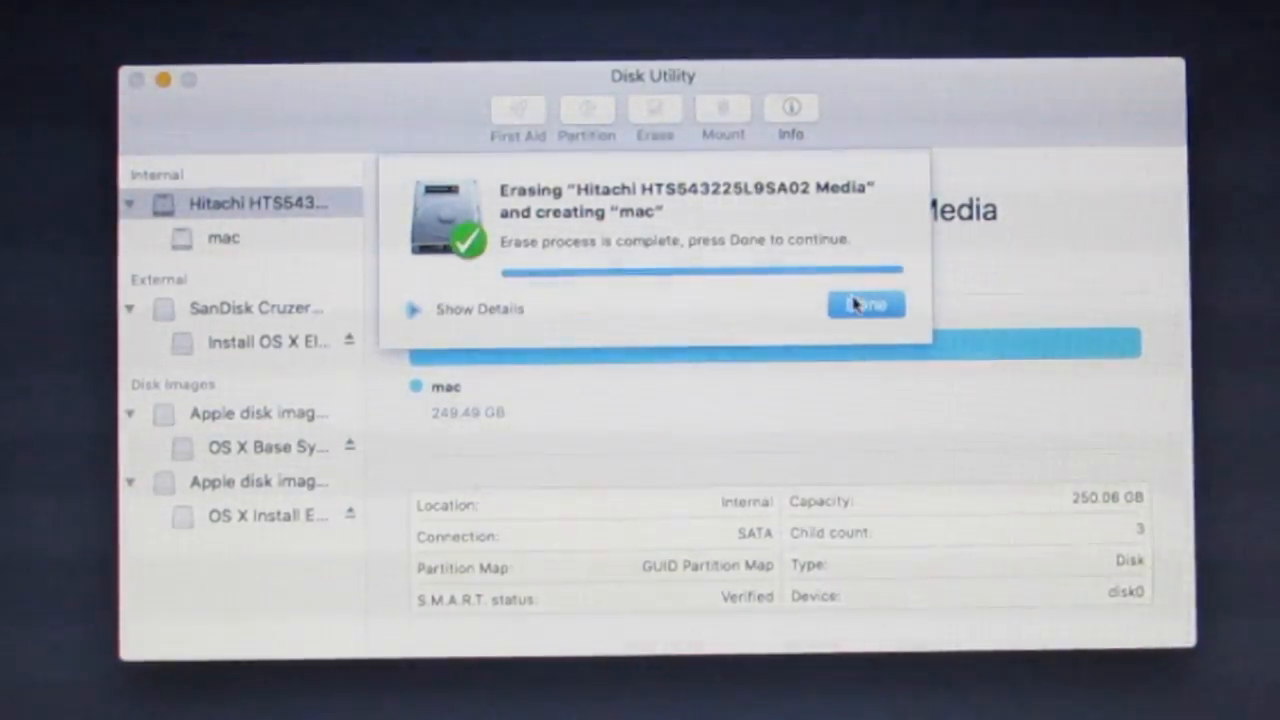
click(864, 304)
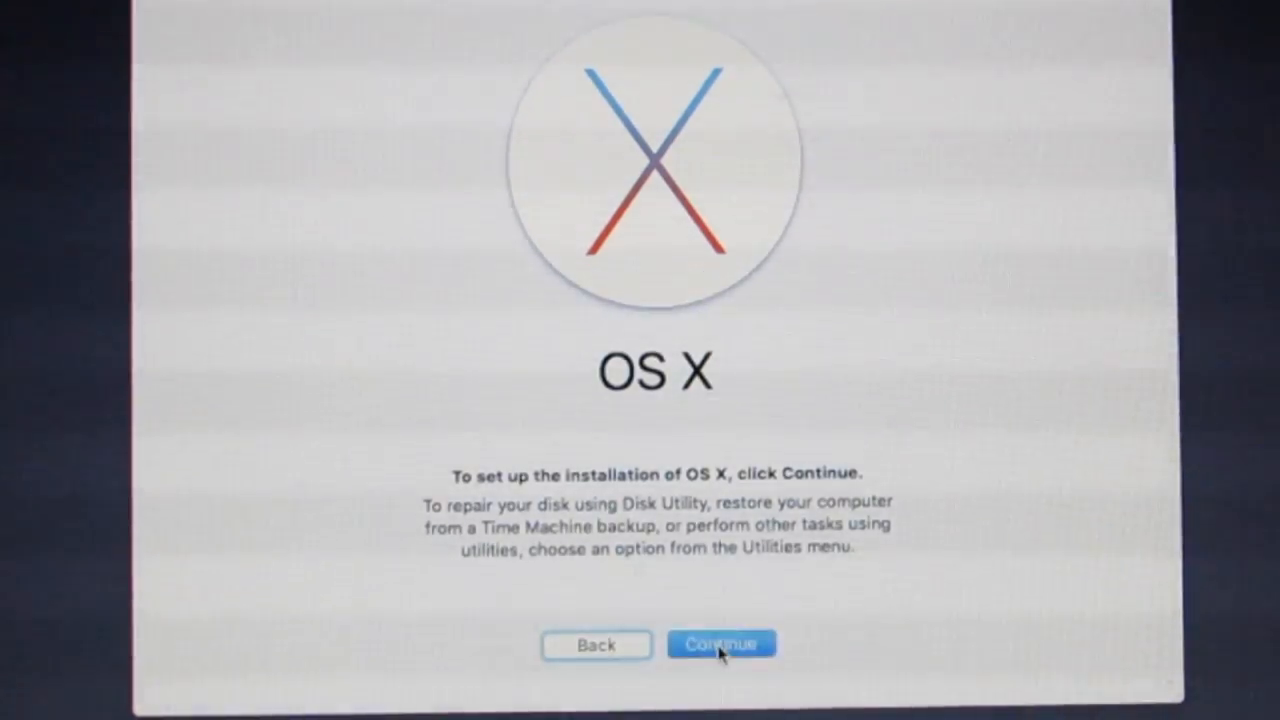
Step: Agree to the license and start installing OS X on the mac disk
click(720, 644)
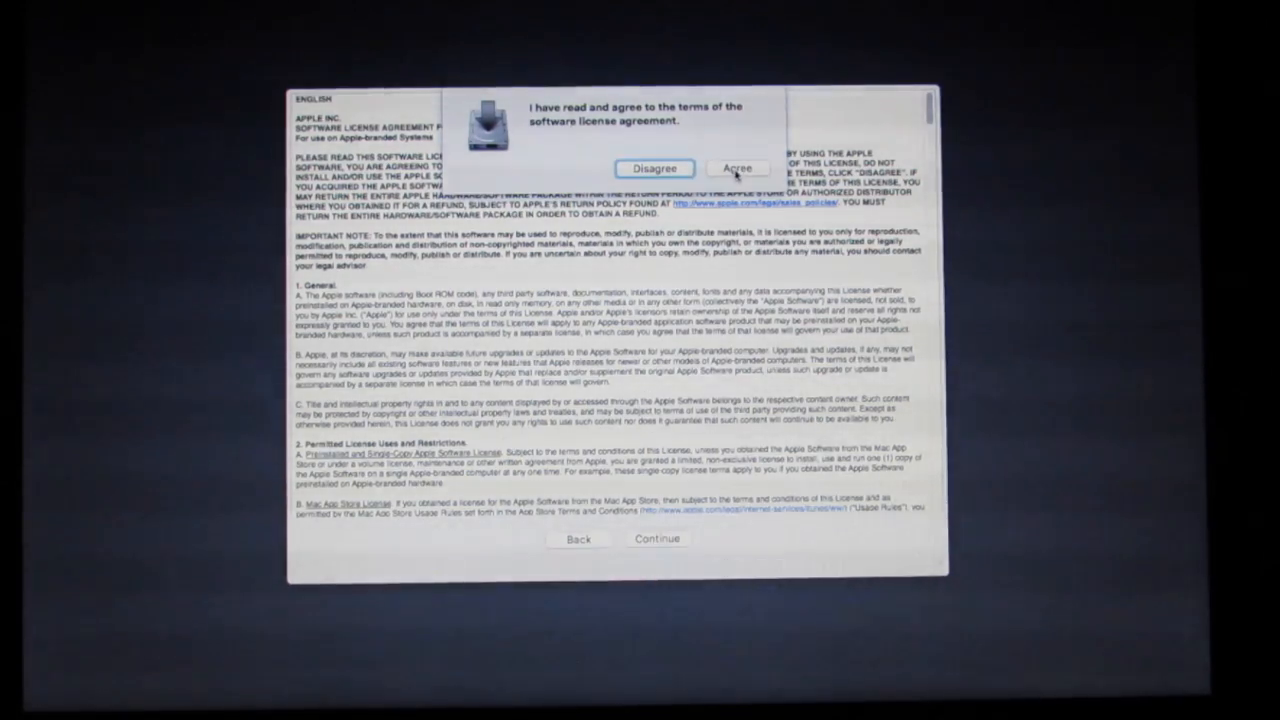
click(738, 168)
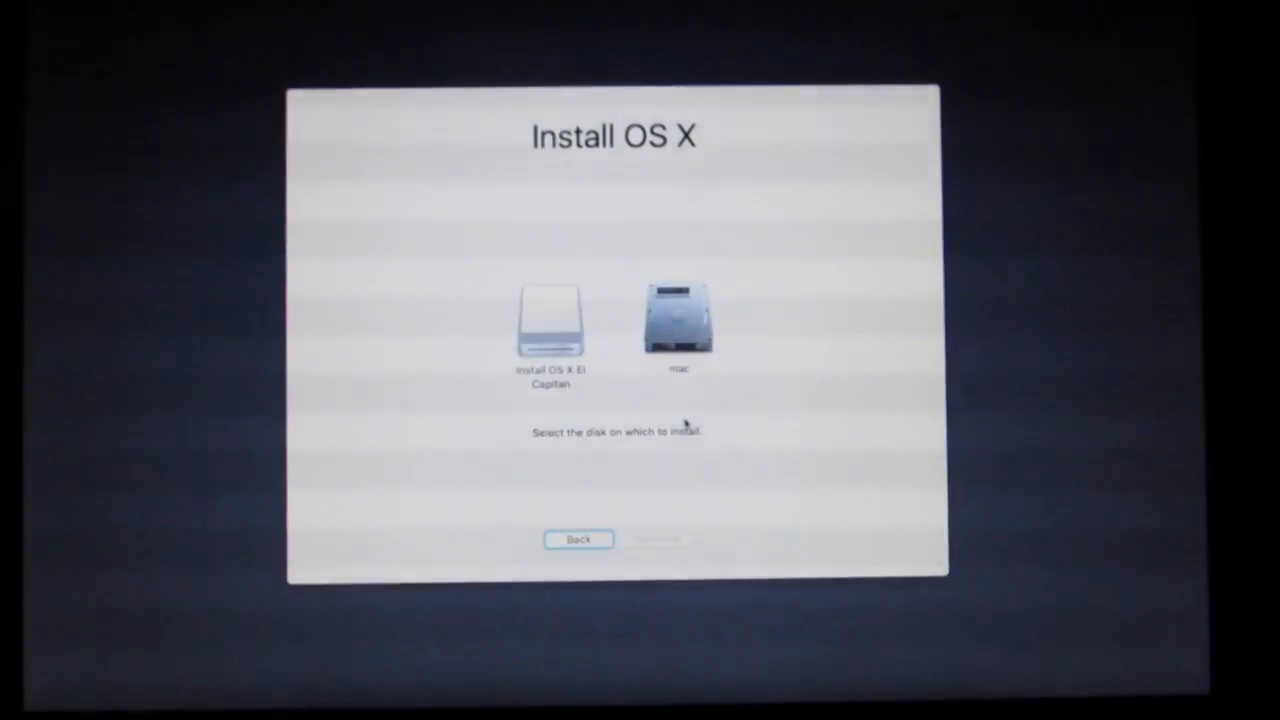
click(678, 324)
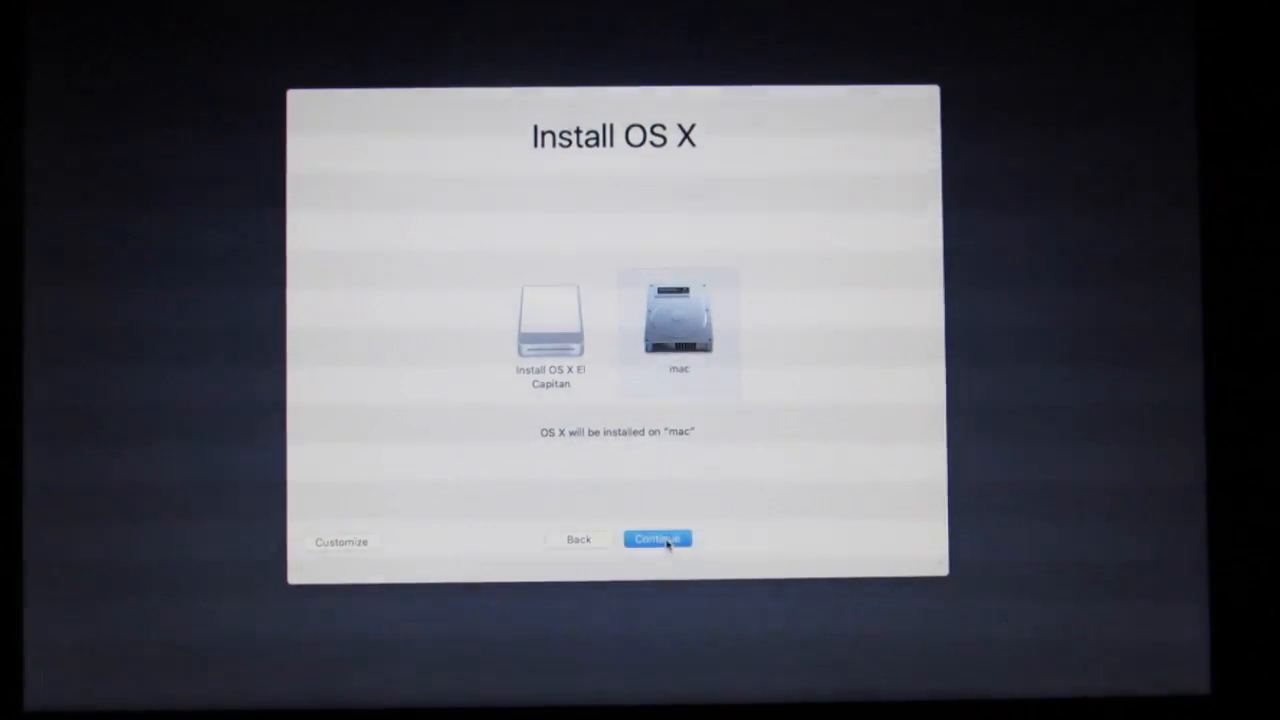
click(656, 540)
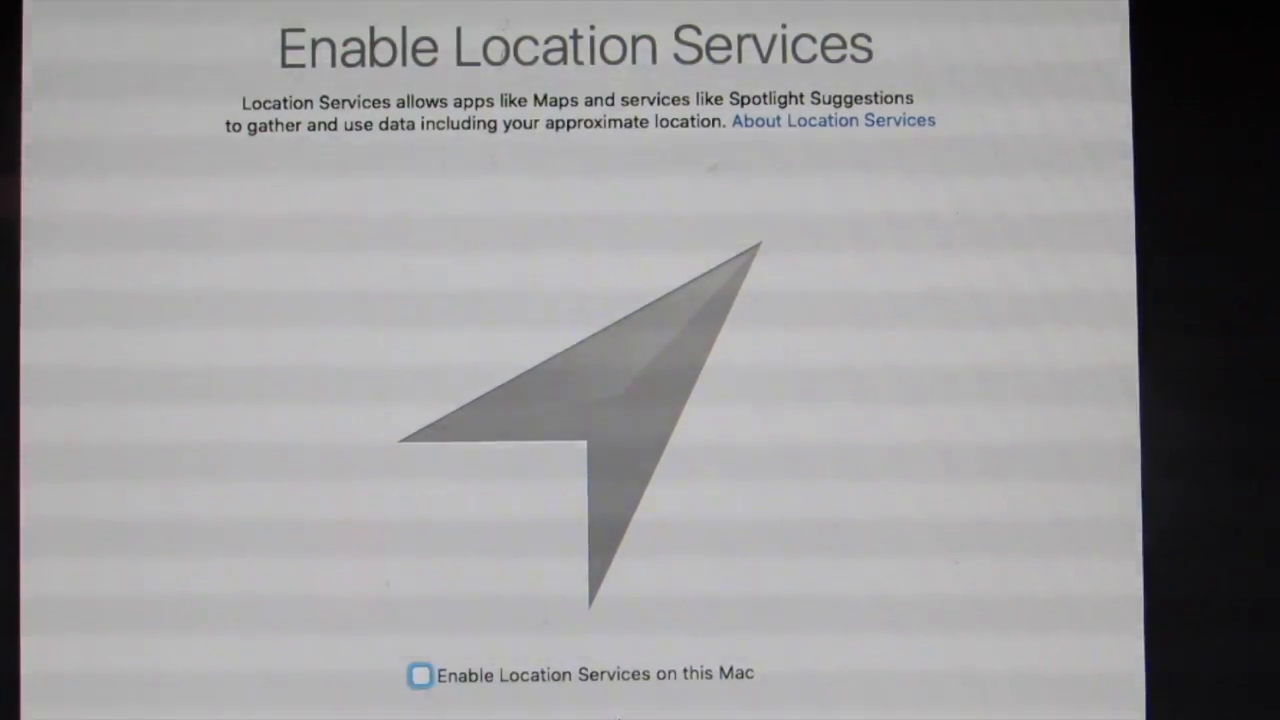
Step: Decline Location Services and Apple ID sign-in, and agree to the OS X license
click(420, 674)
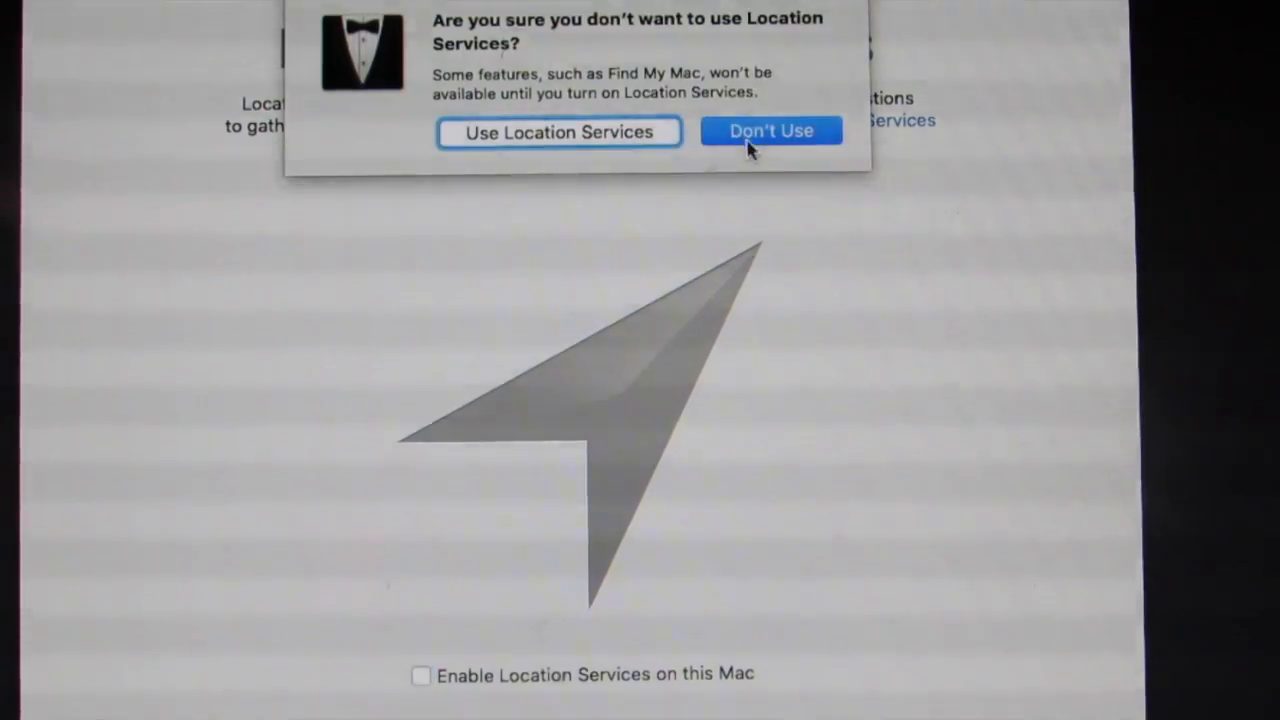
click(770, 130)
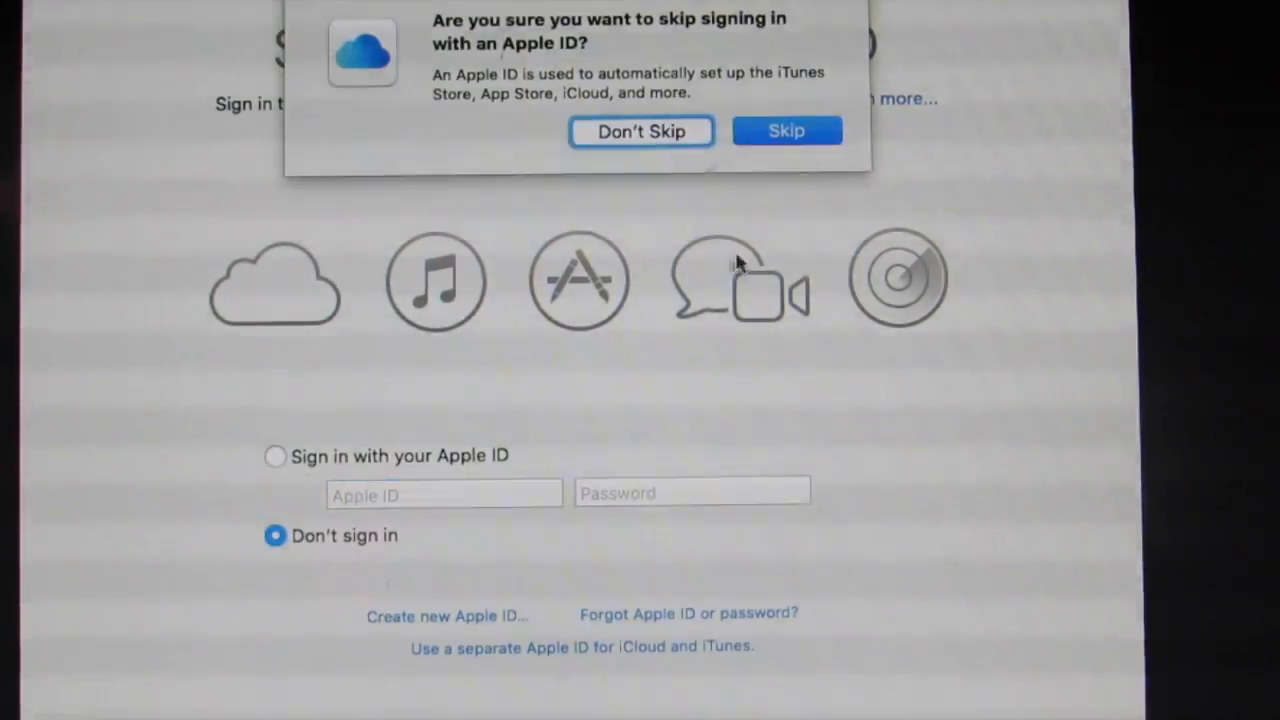
click(786, 130)
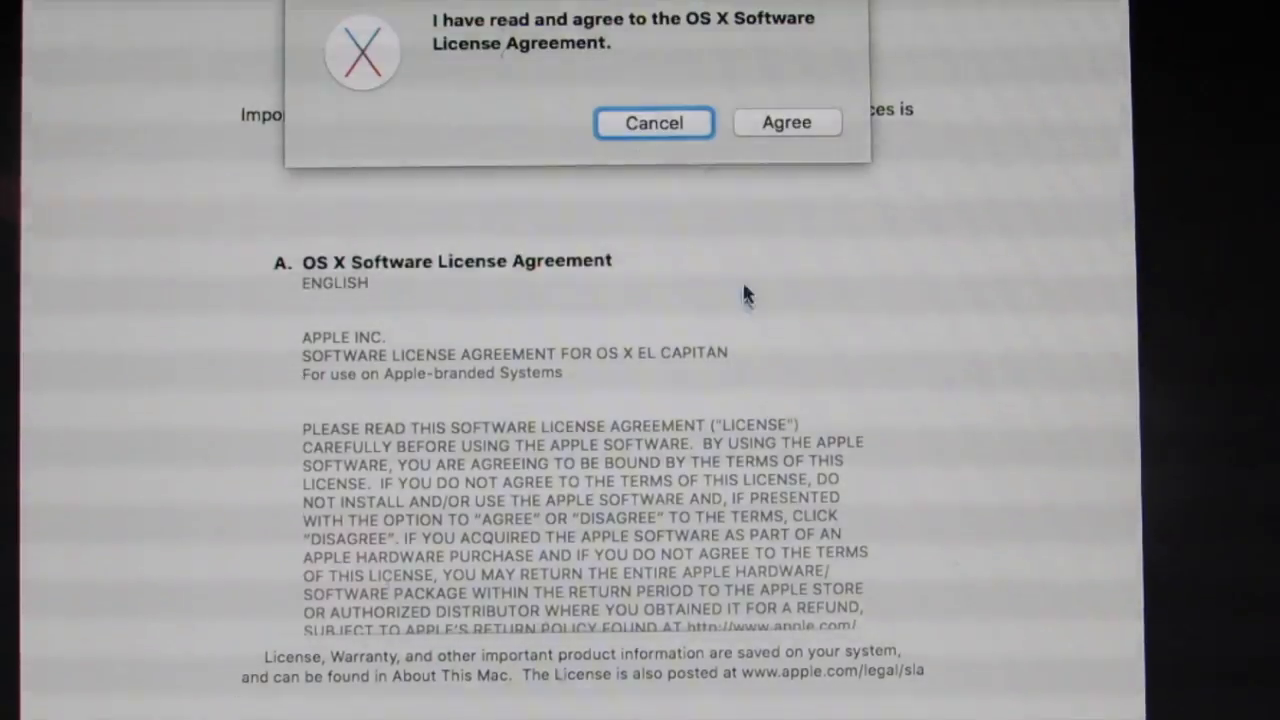
click(788, 122)
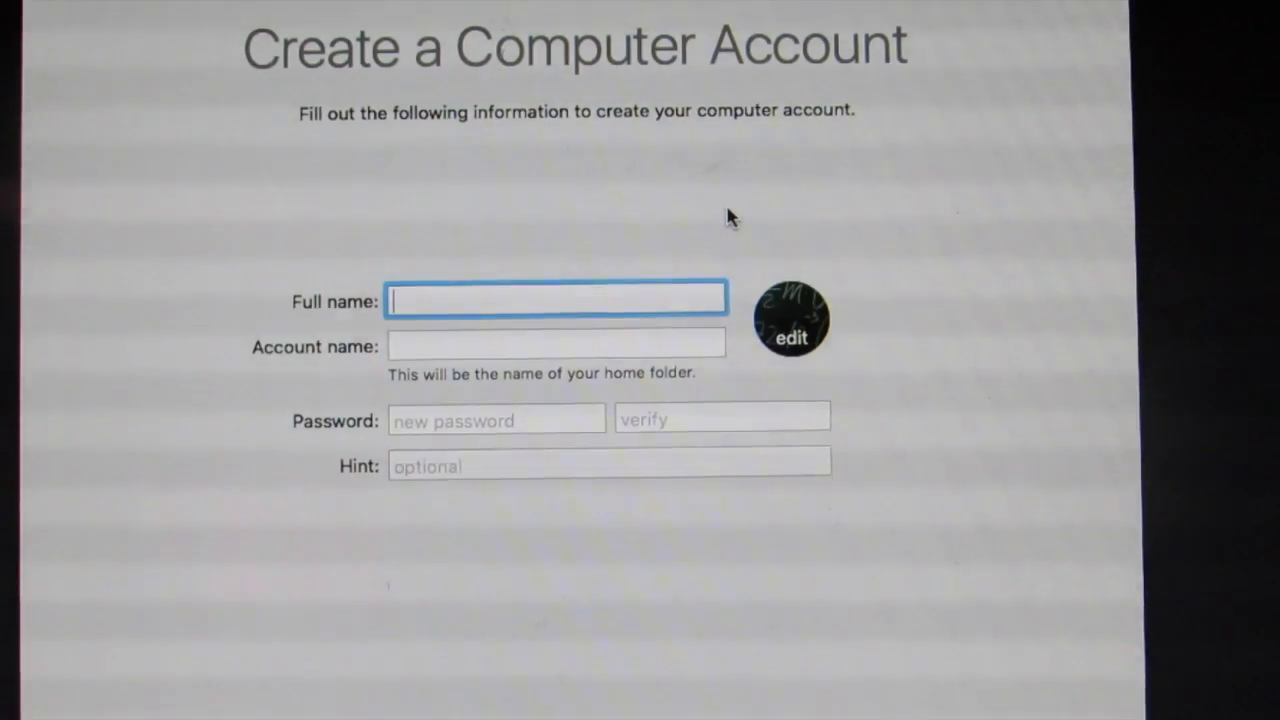
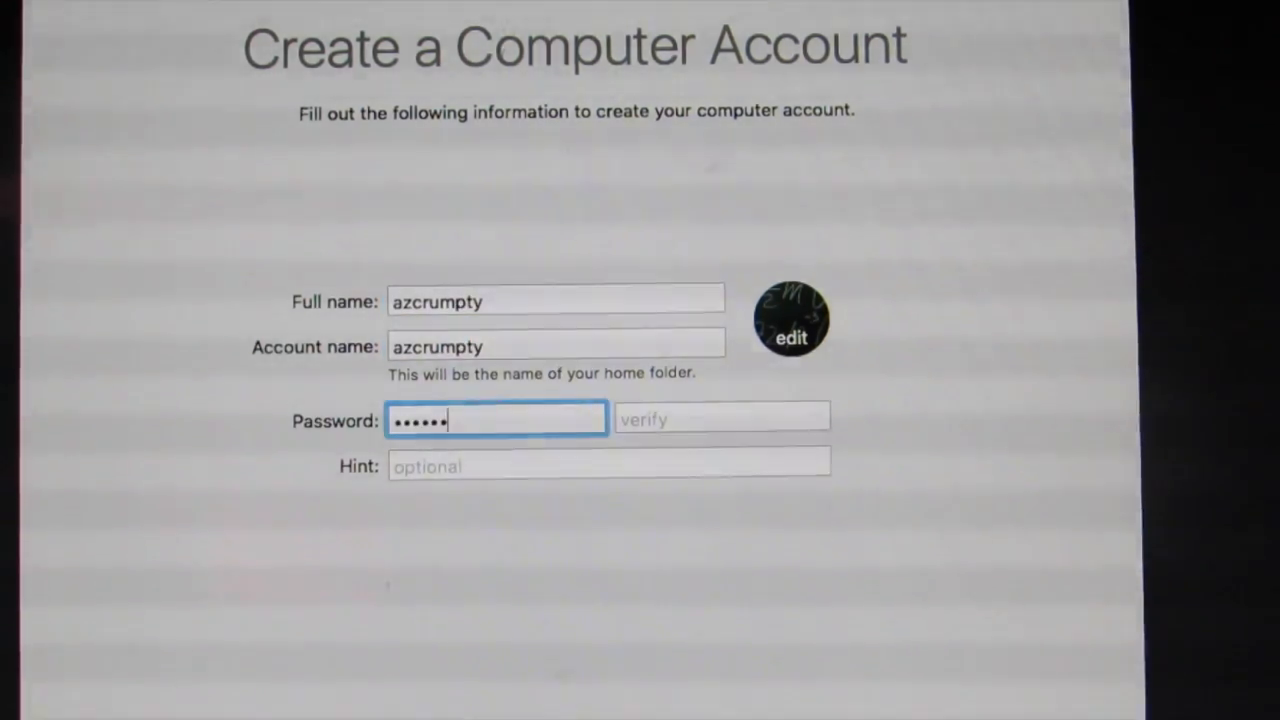
click(608, 460)
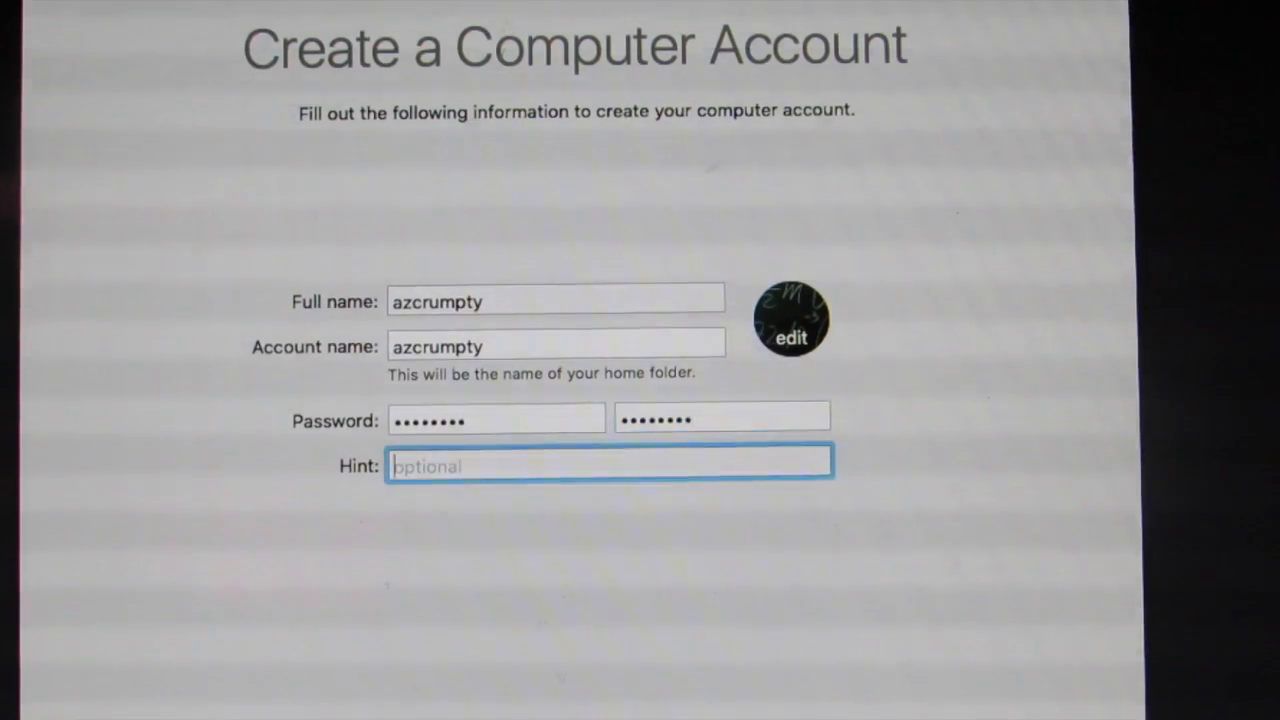
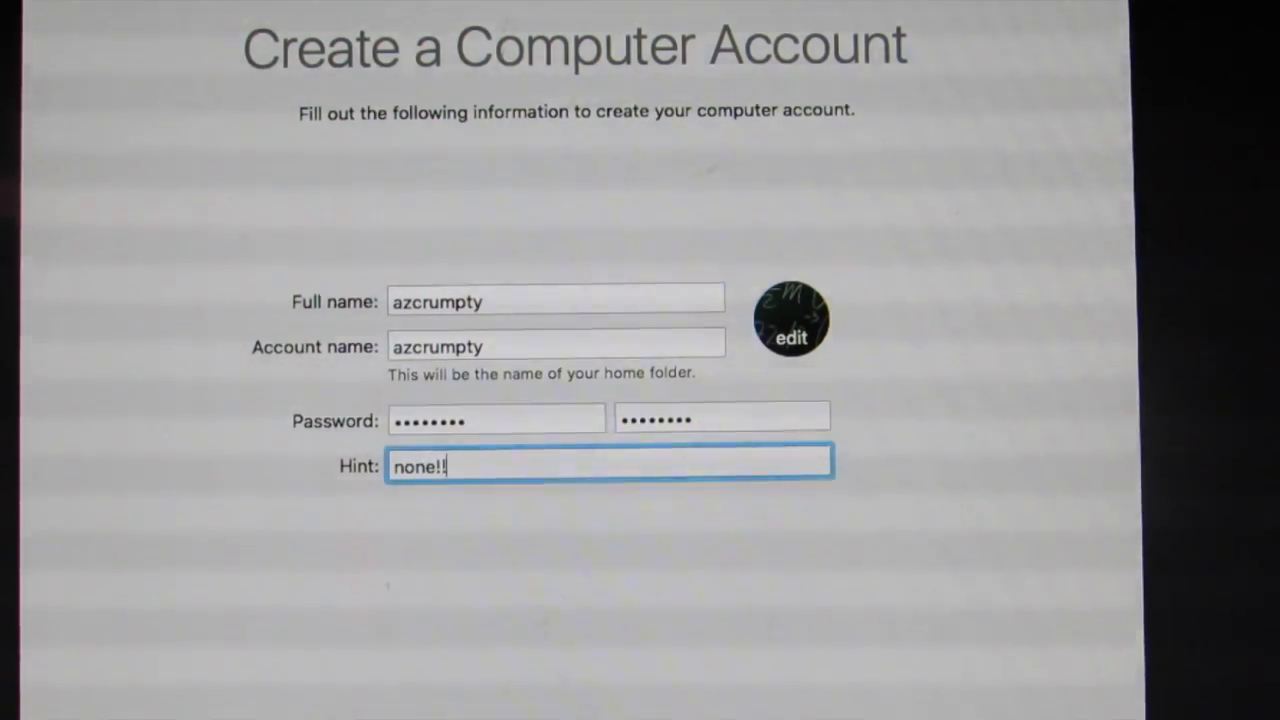